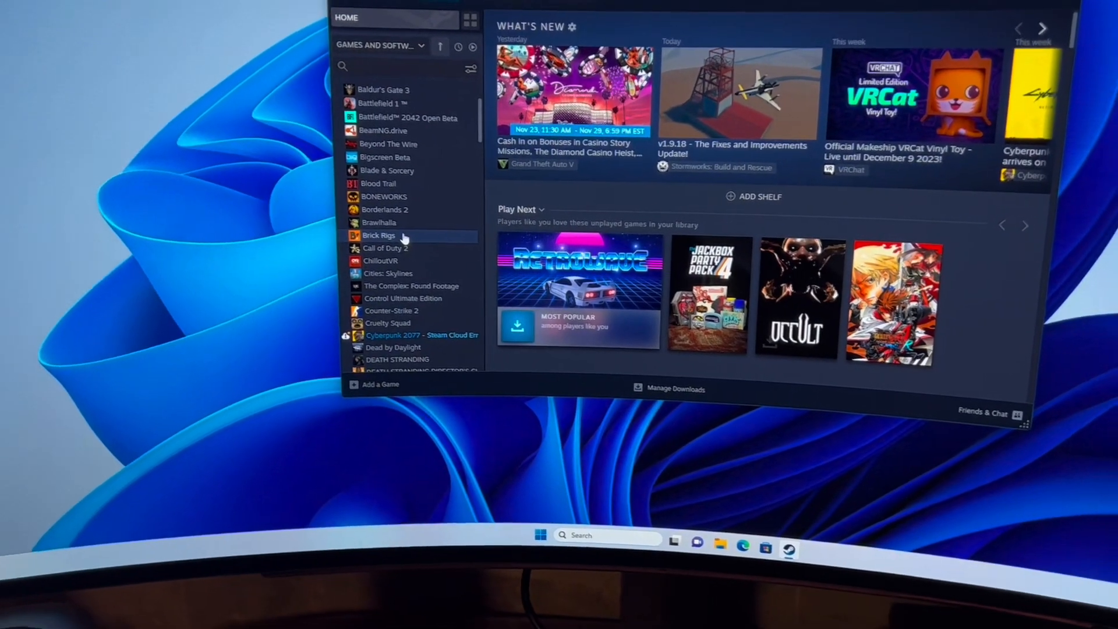
# Install Half-Life: Alyx from the library to the SSD_EXT (D:) drive
pyautogui.scroll(-3)
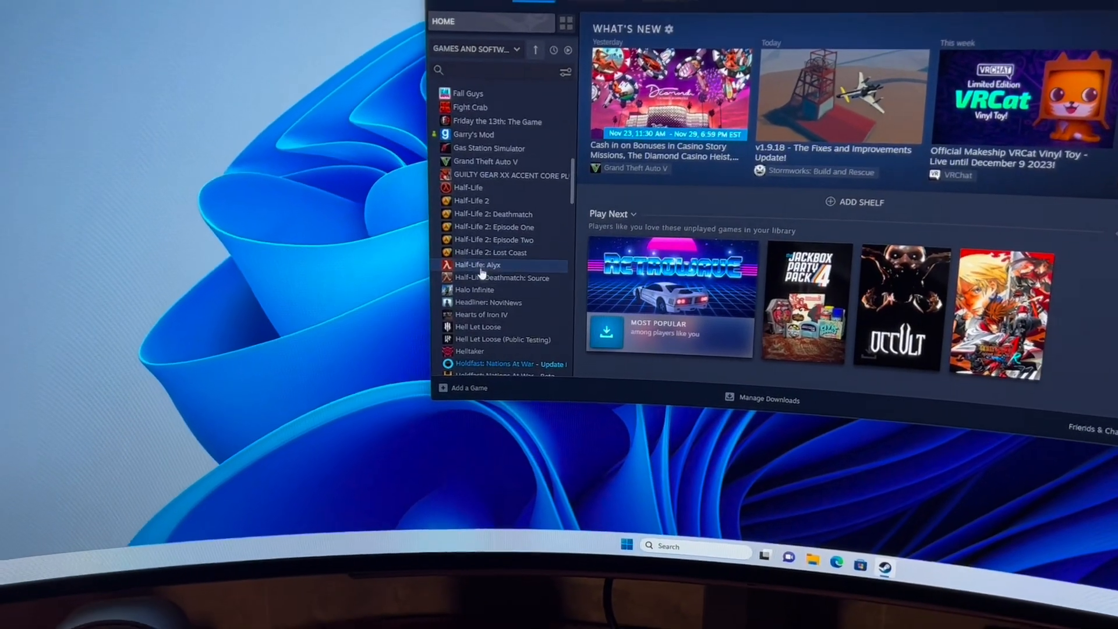
pyautogui.click(480, 264)
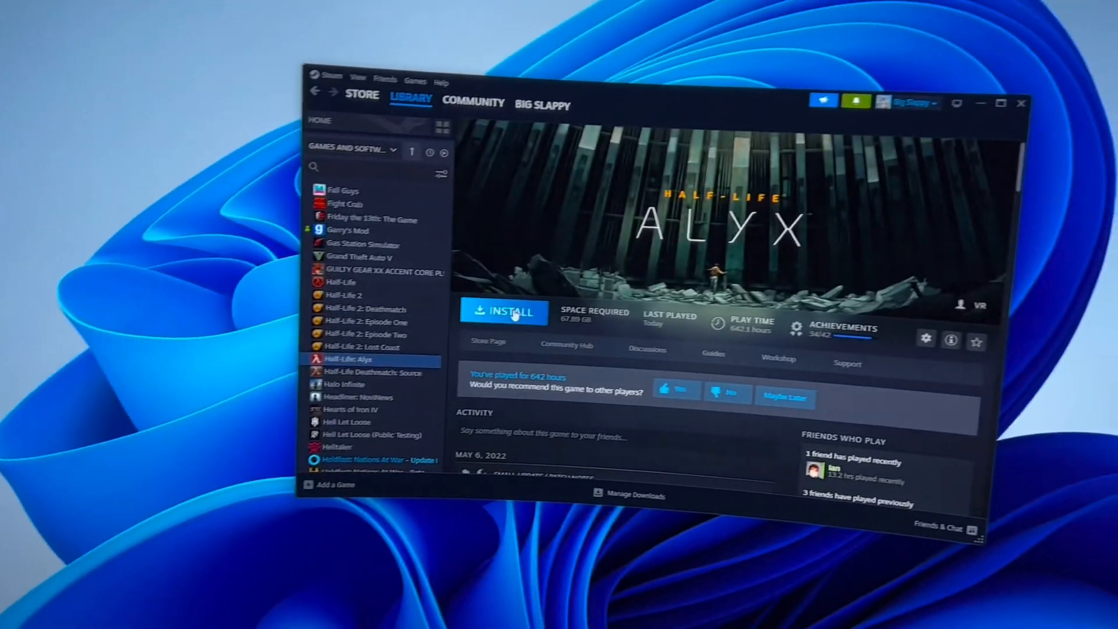
pyautogui.click(503, 311)
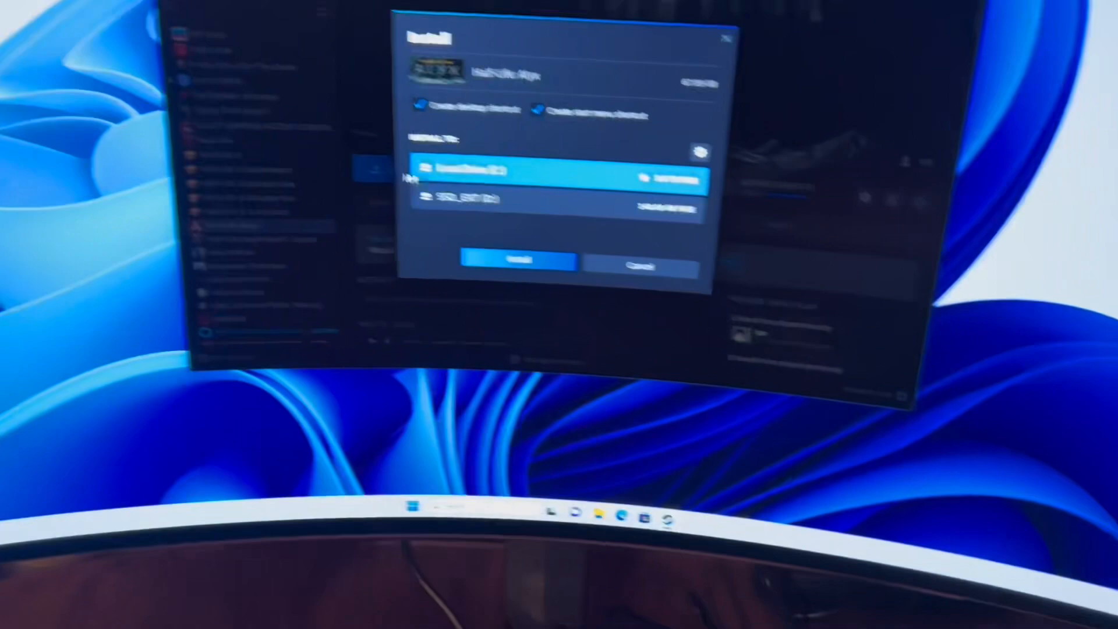
pyautogui.click(517, 259)
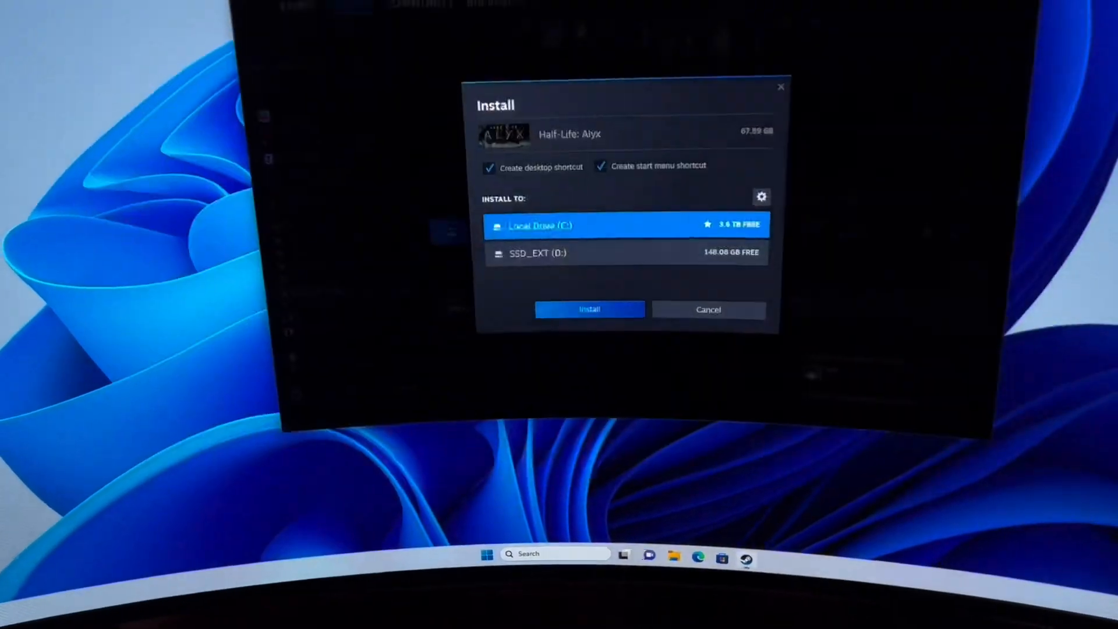
pyautogui.click(538, 252)
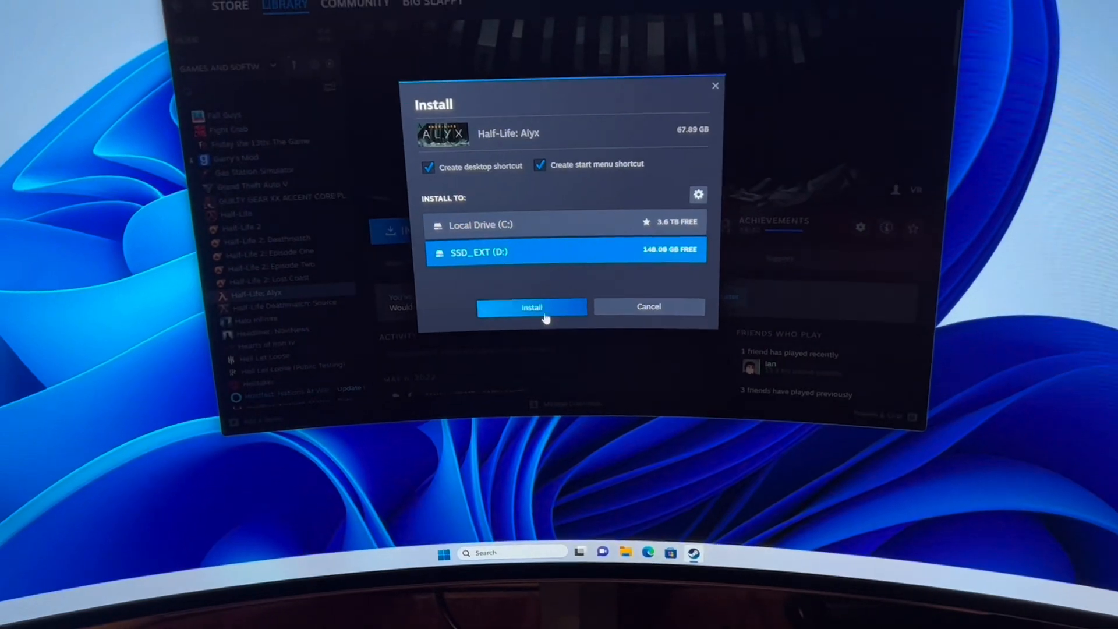
pyautogui.click(531, 307)
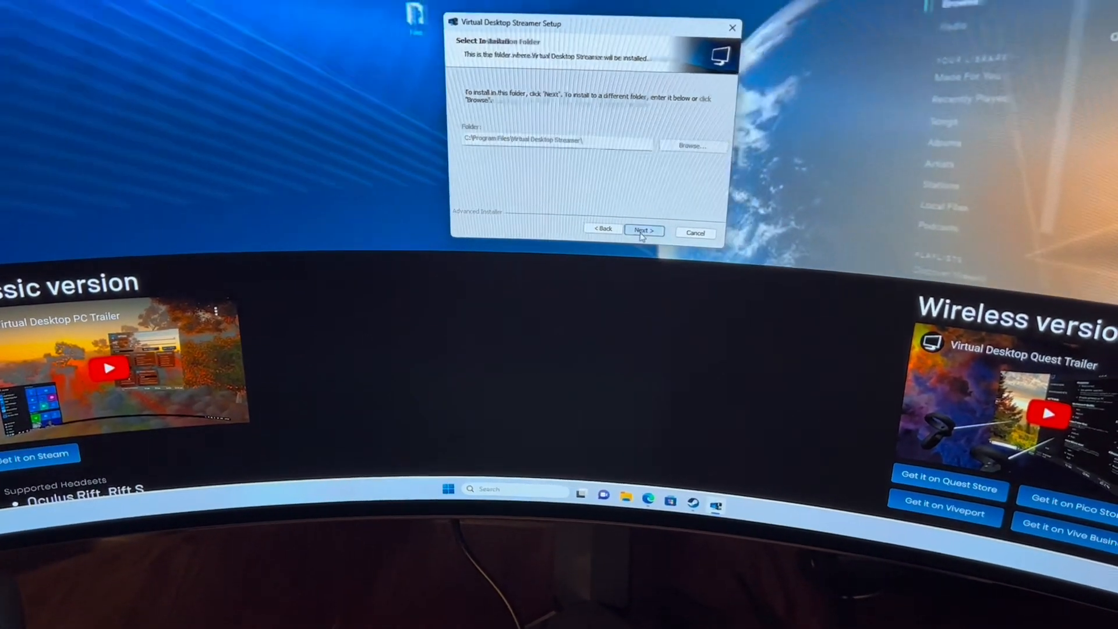
# Accept C:\Program Files\Virtual Desktop Streamer\ as the install folder and start installing
pyautogui.click(644, 230)
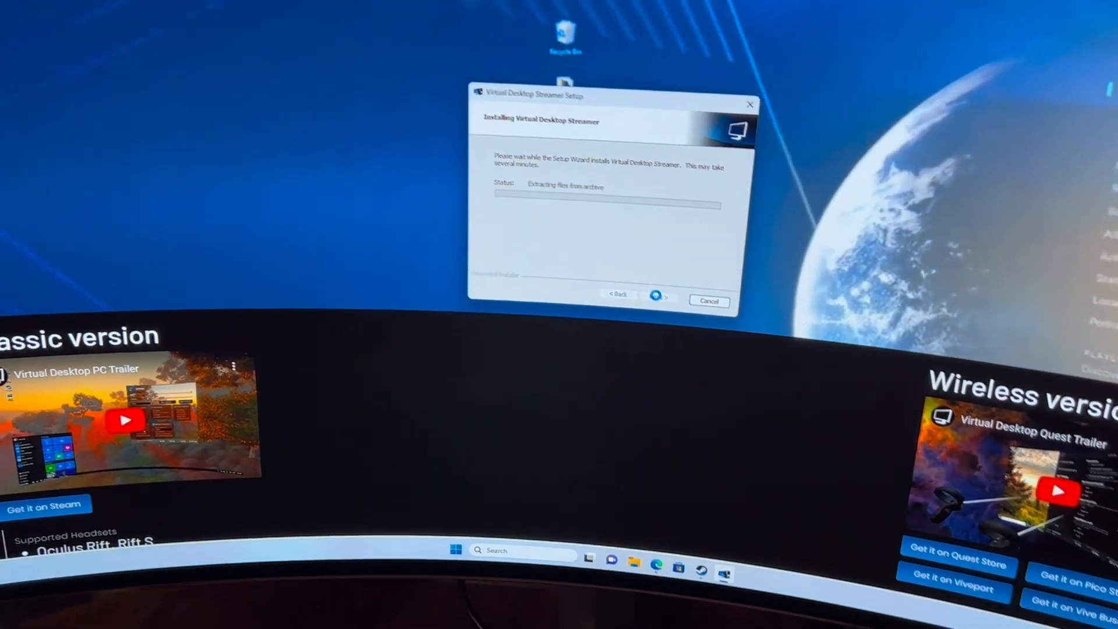